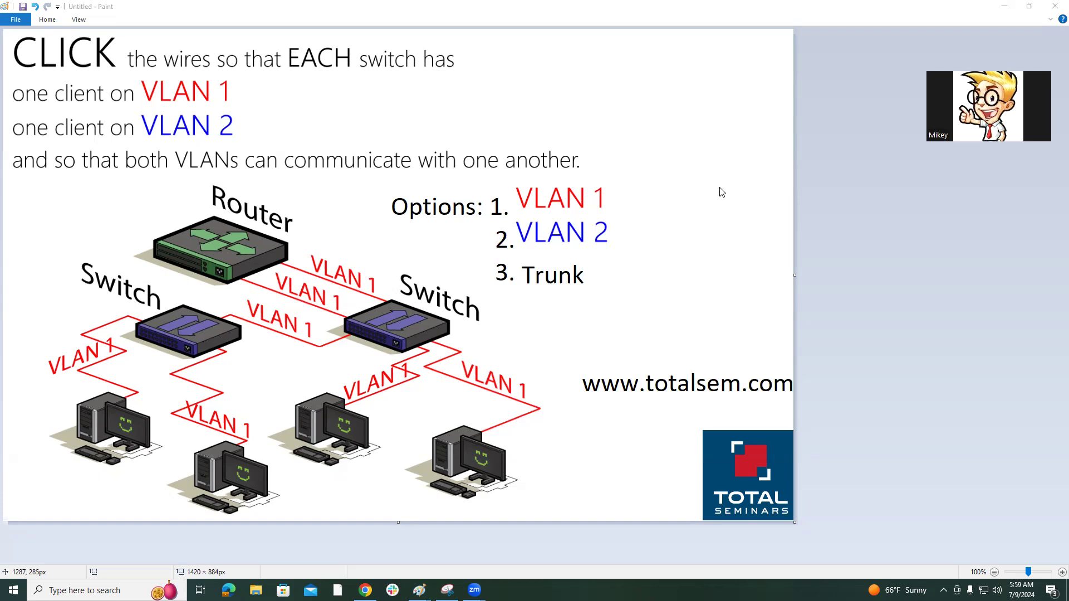
mouse_move(113, 475)
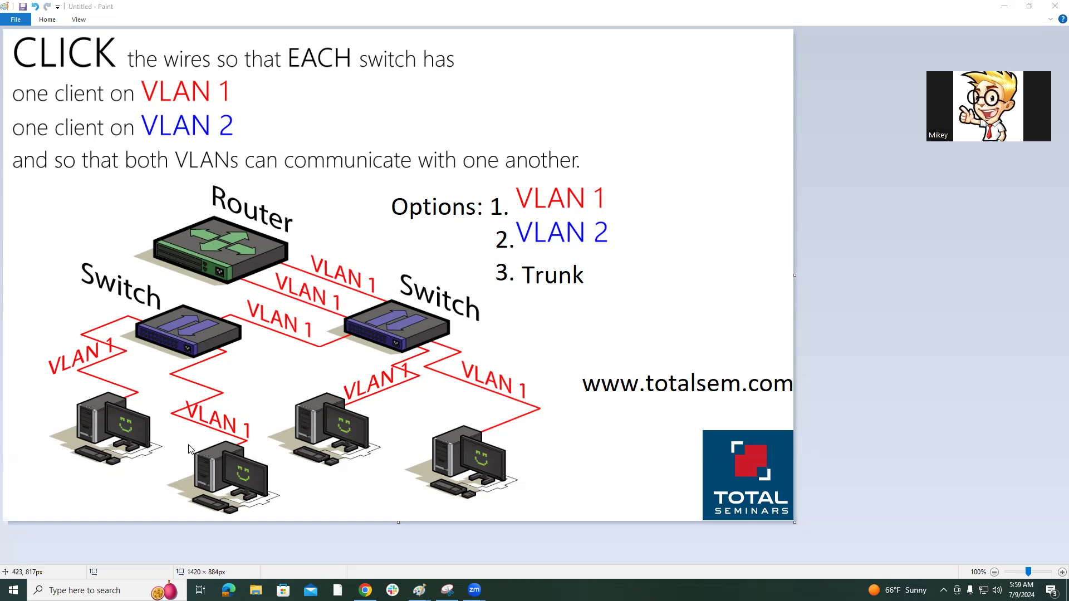
mouse_move(86, 442)
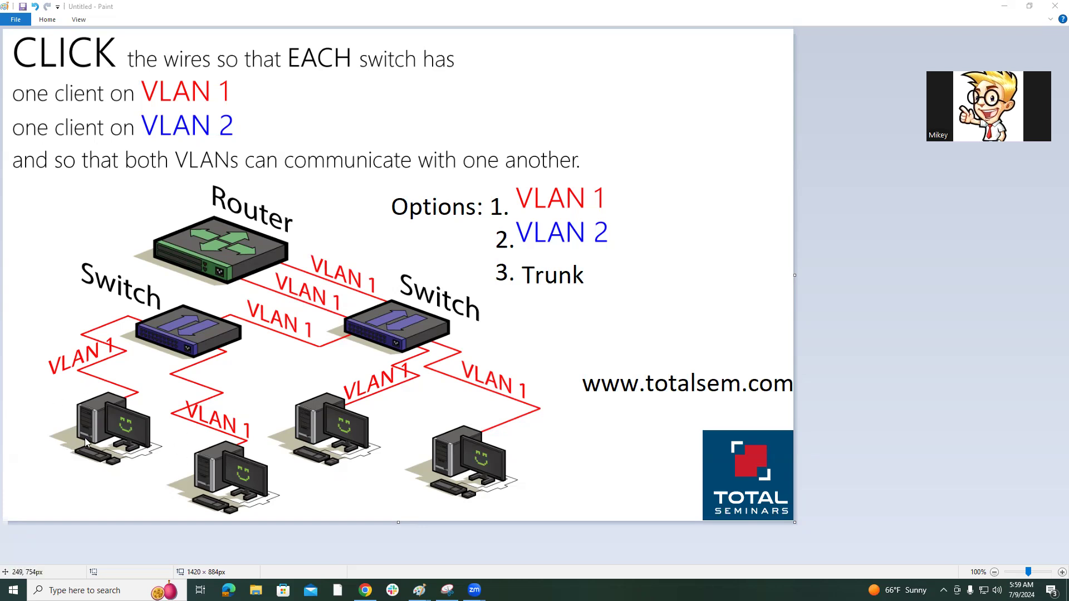
mouse_move(829, 312)
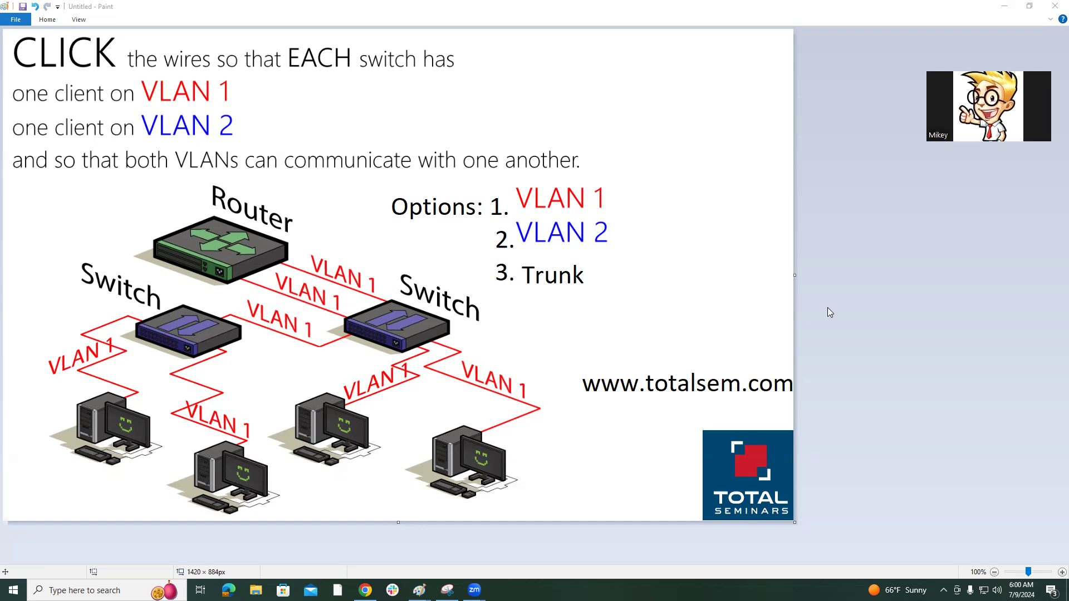
mouse_move(584, 201)
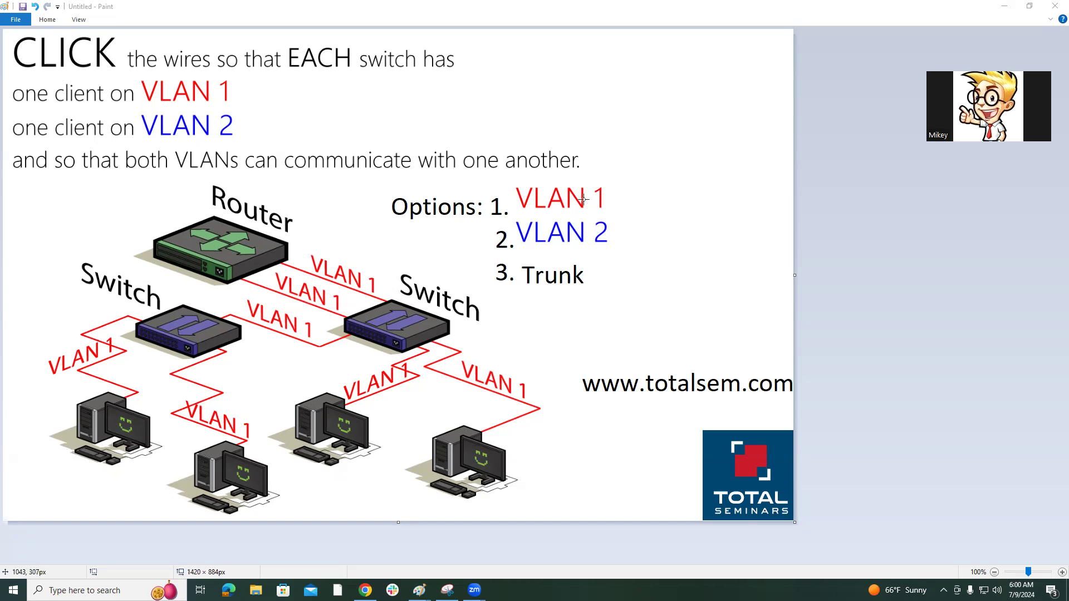
mouse_move(593, 236)
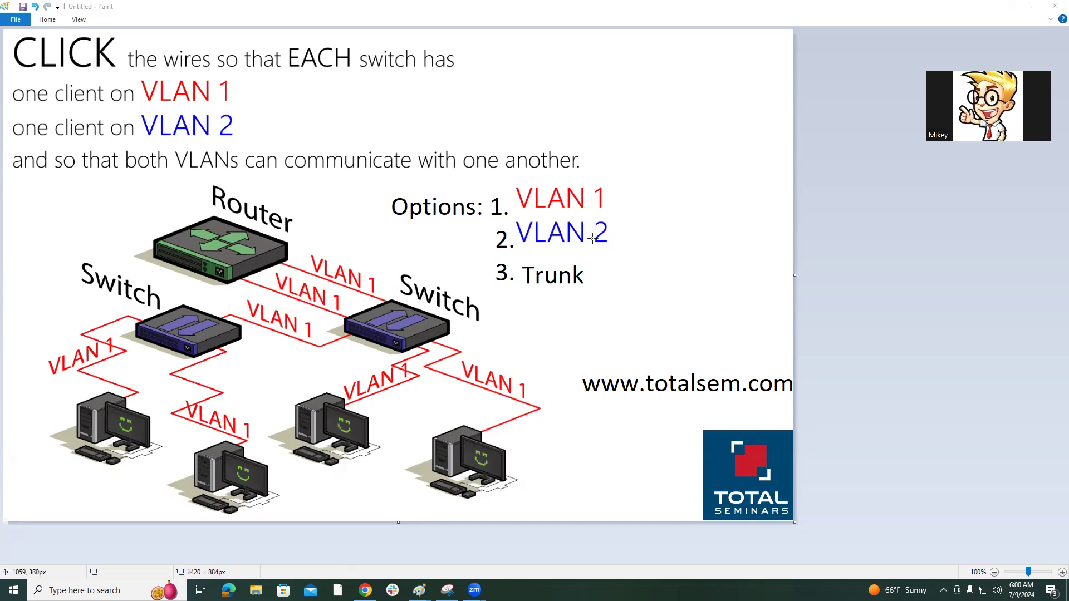
mouse_move(441, 374)
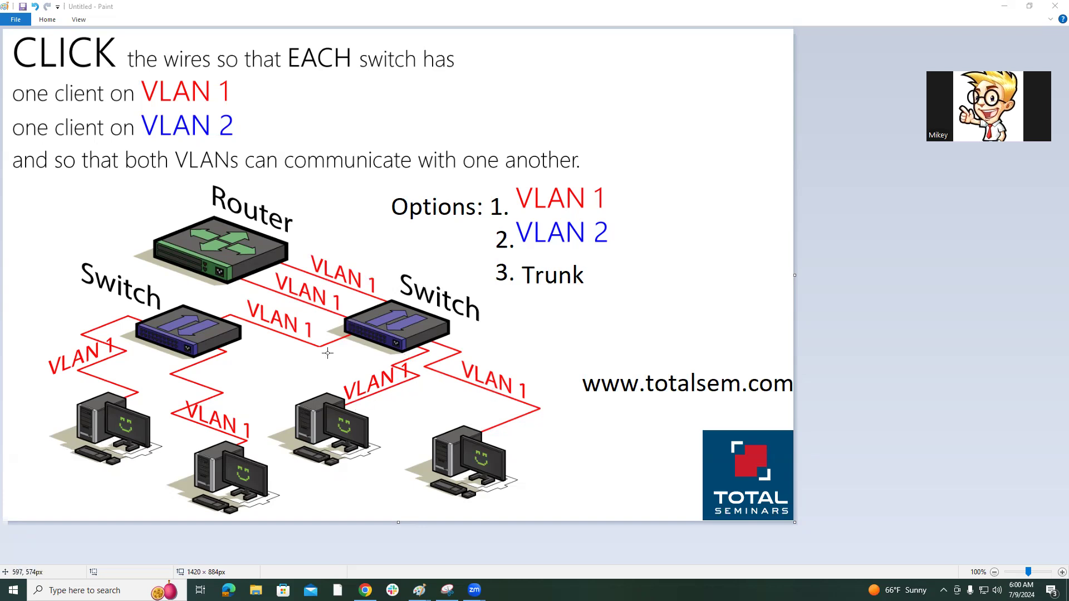
mouse_move(450, 290)
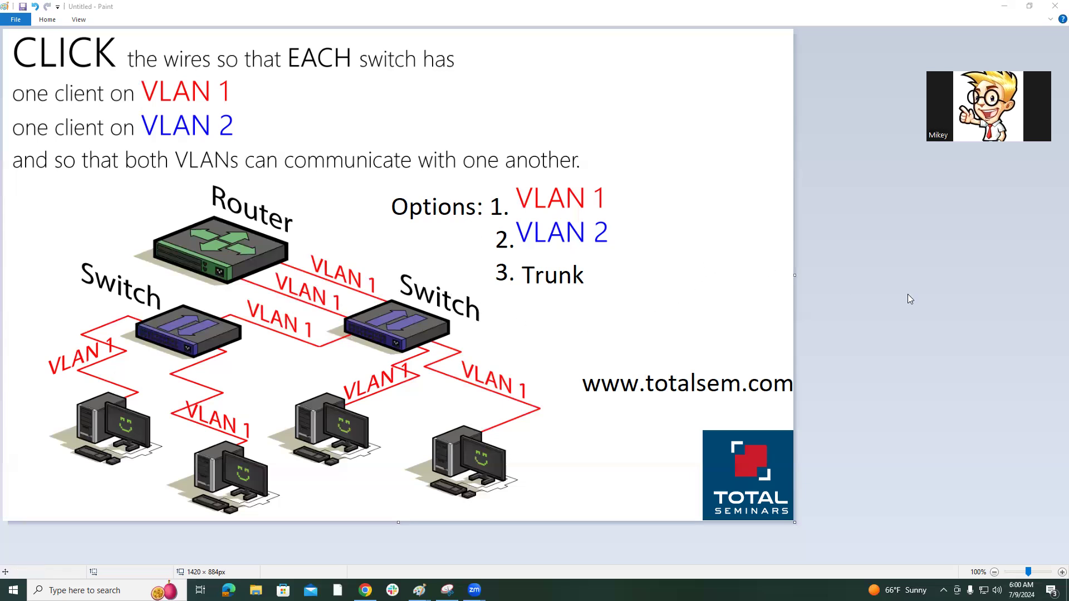
mouse_move(920, 301)
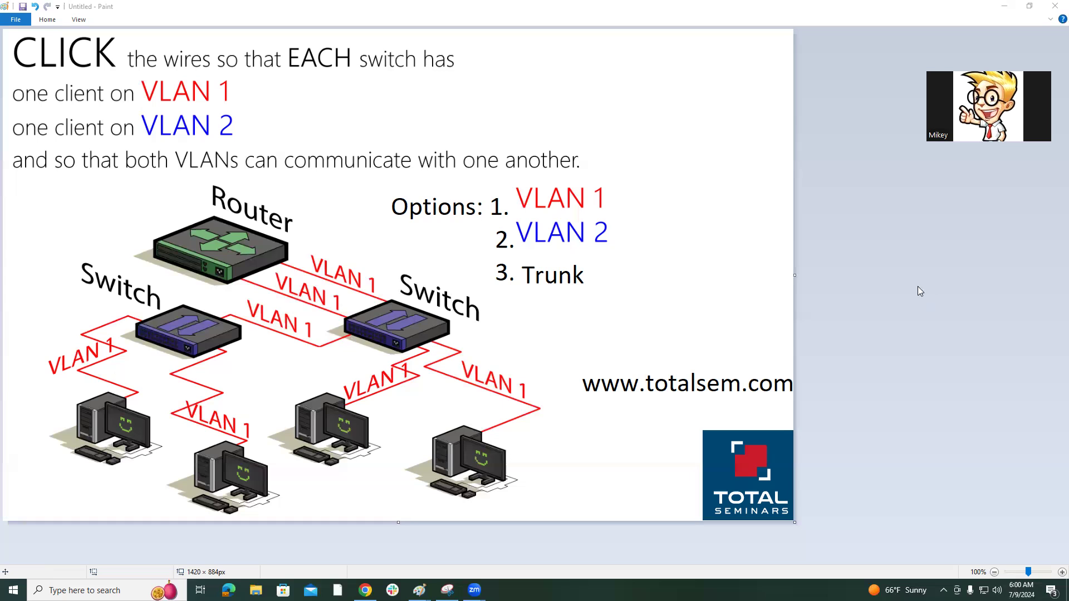
mouse_move(717, 236)
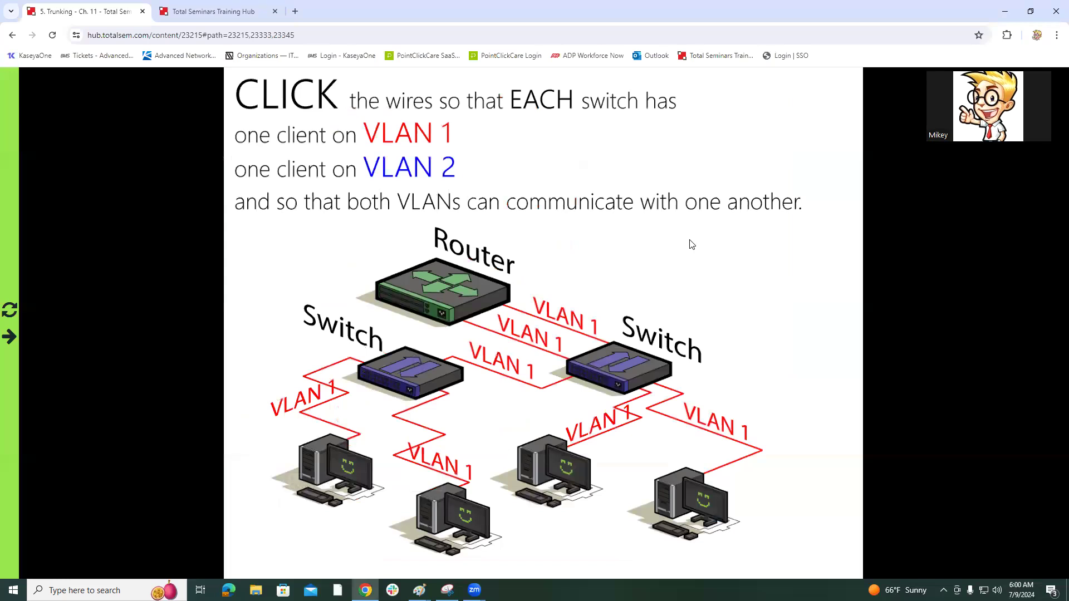
mouse_move(704, 237)
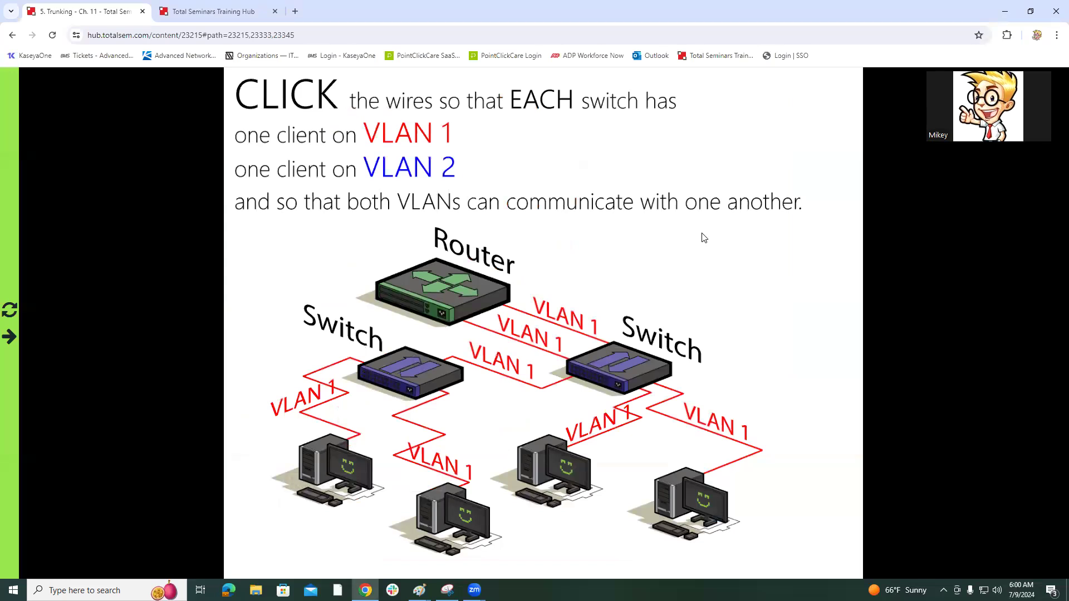
mouse_move(571, 313)
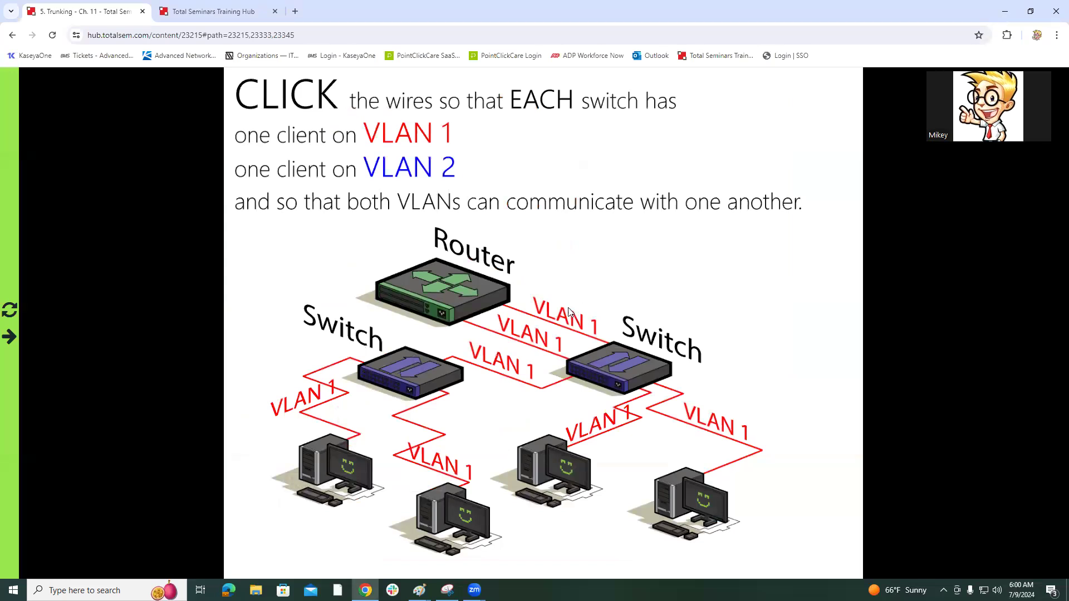
mouse_move(571, 467)
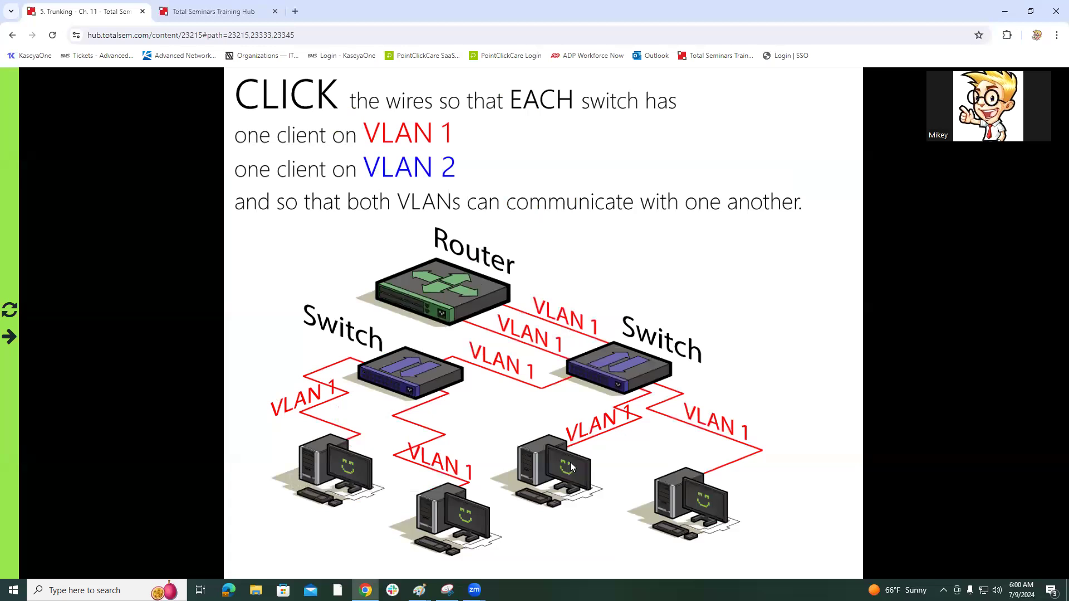
mouse_move(588, 339)
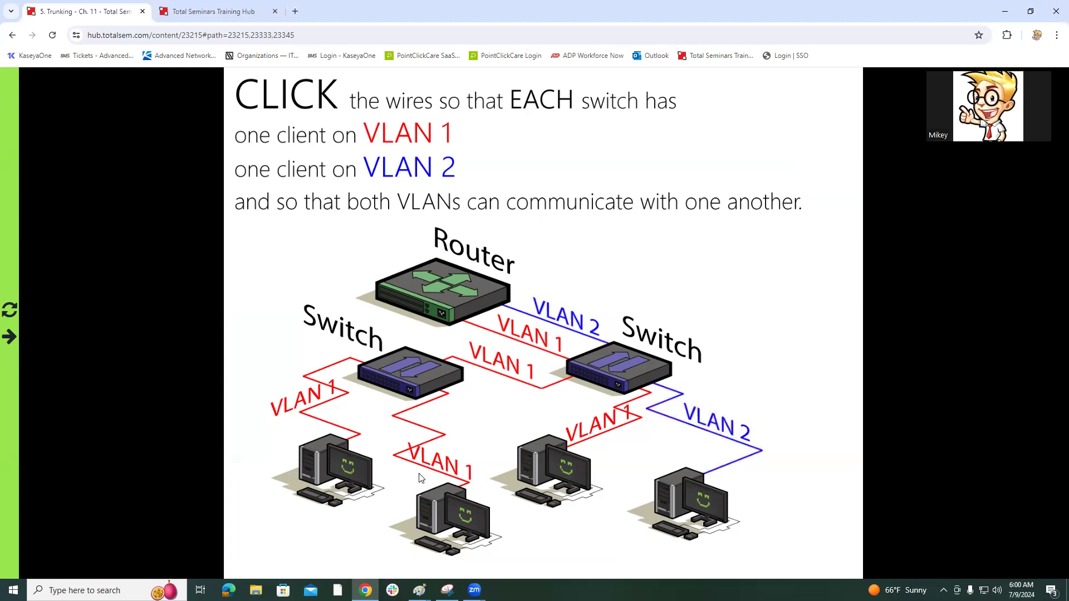
- Put the left switch's second client on VLAN 2 and trunk the switch-to-switch link
click(434, 467)
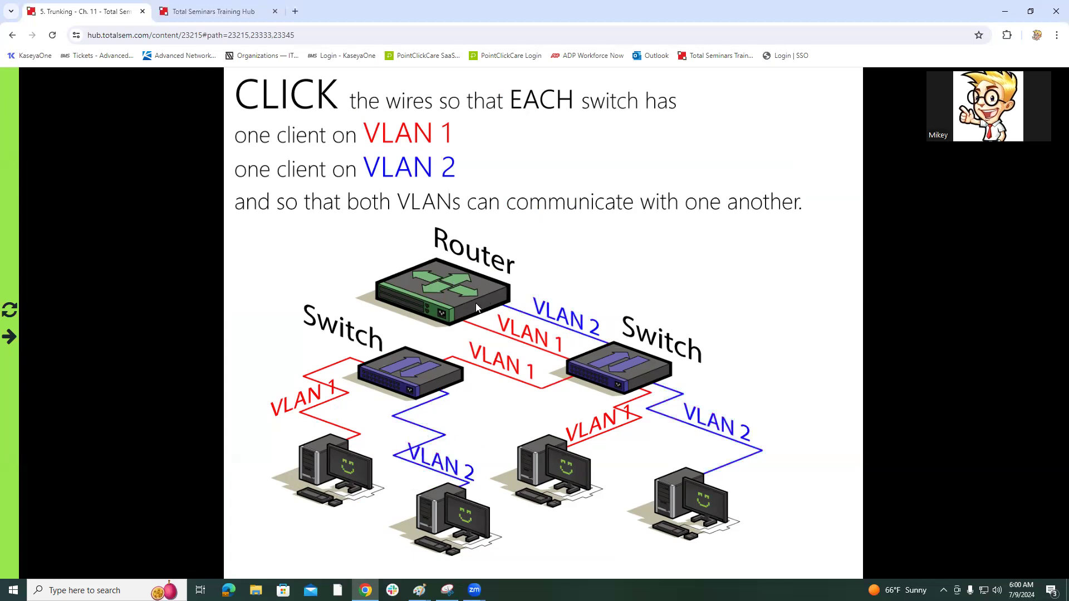
mouse_move(619, 345)
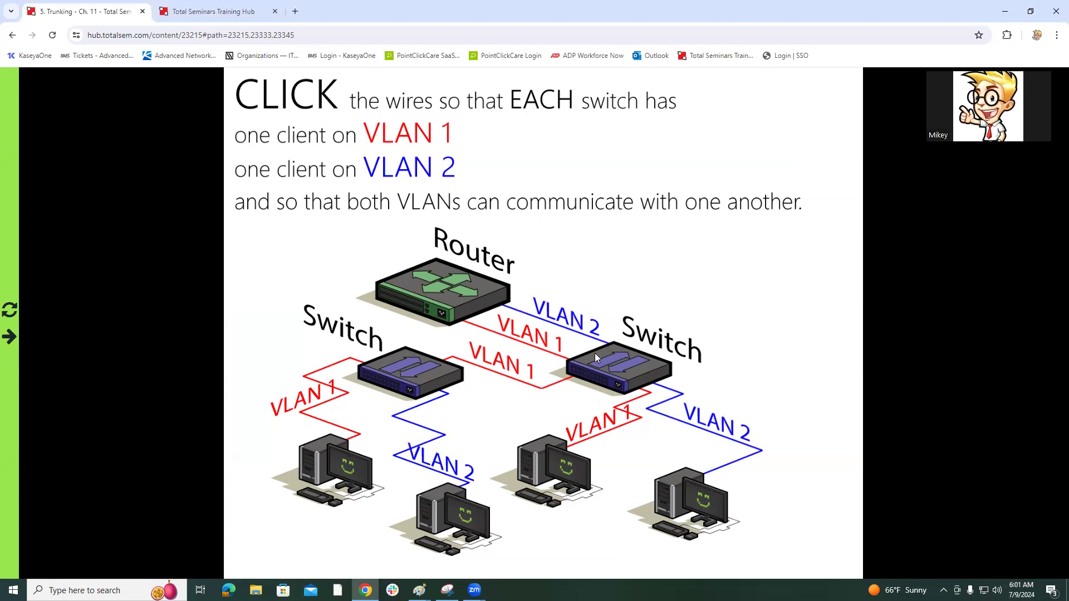
mouse_move(421, 385)
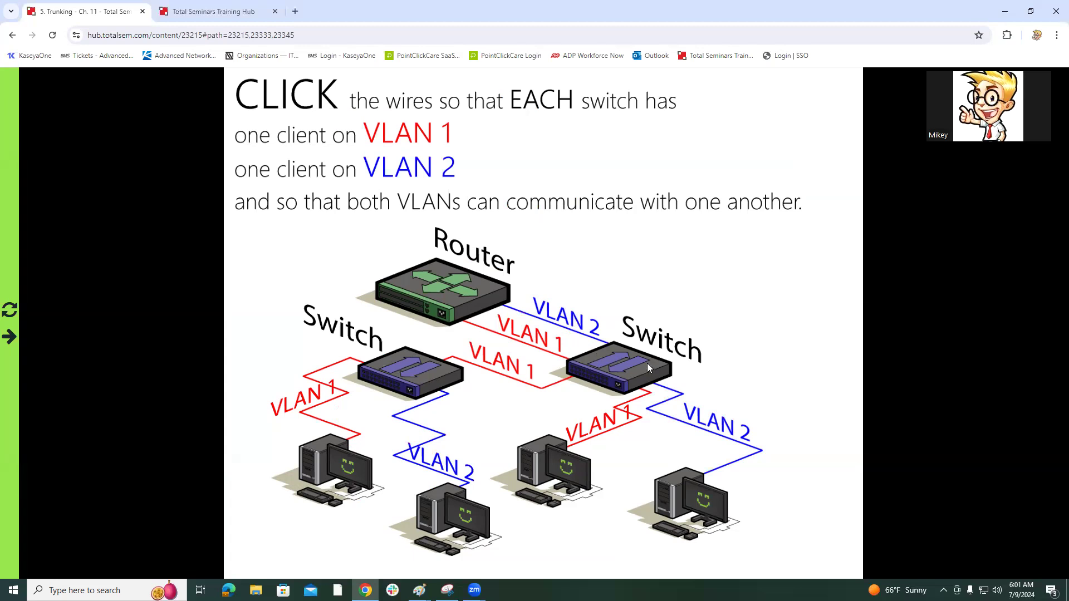
mouse_move(507, 385)
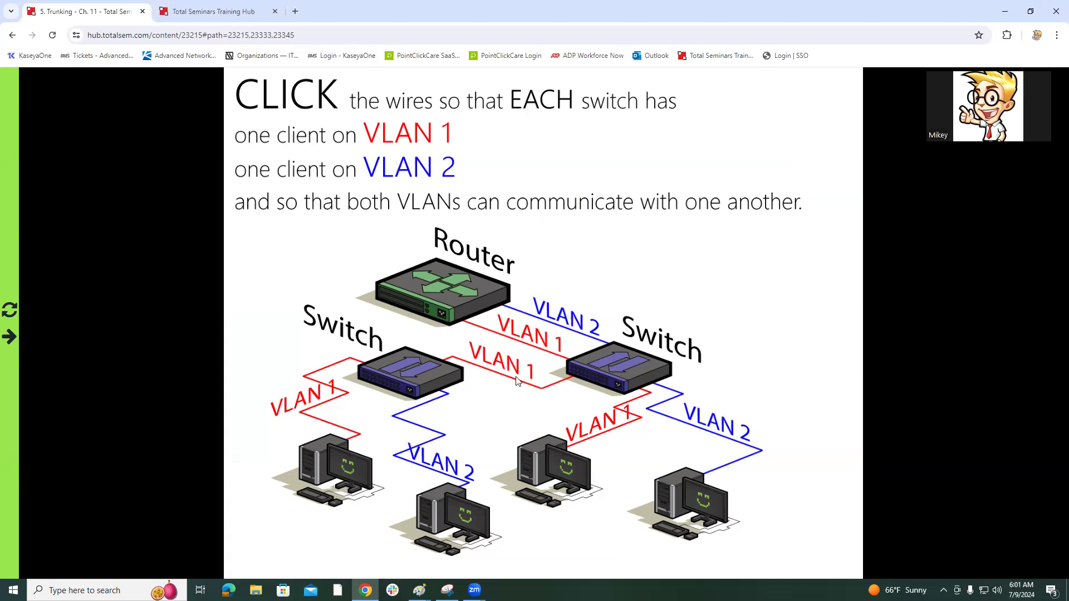
click(517, 383)
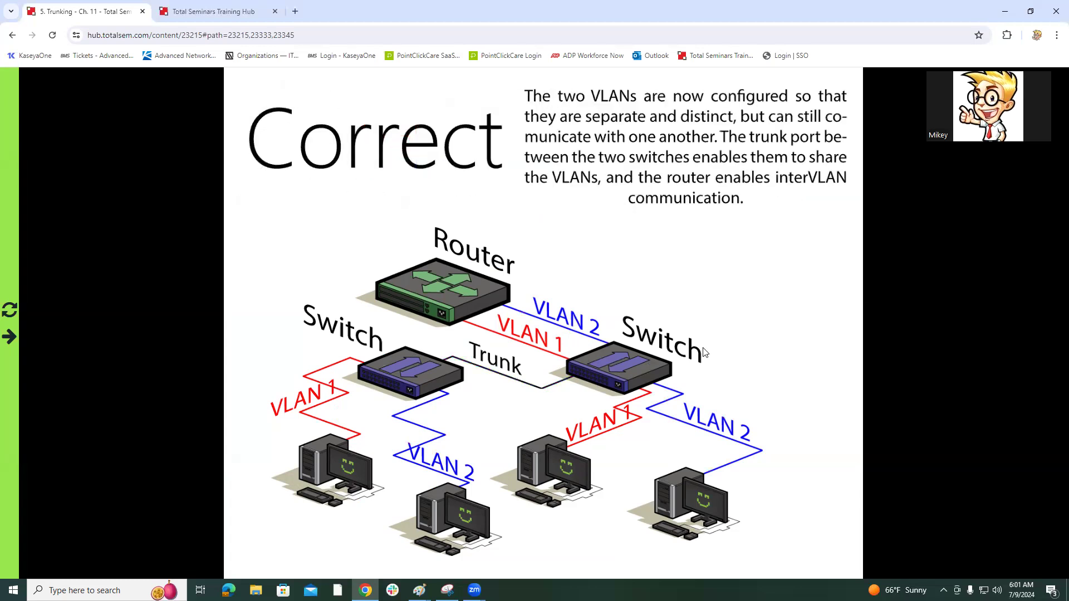
mouse_move(829, 320)
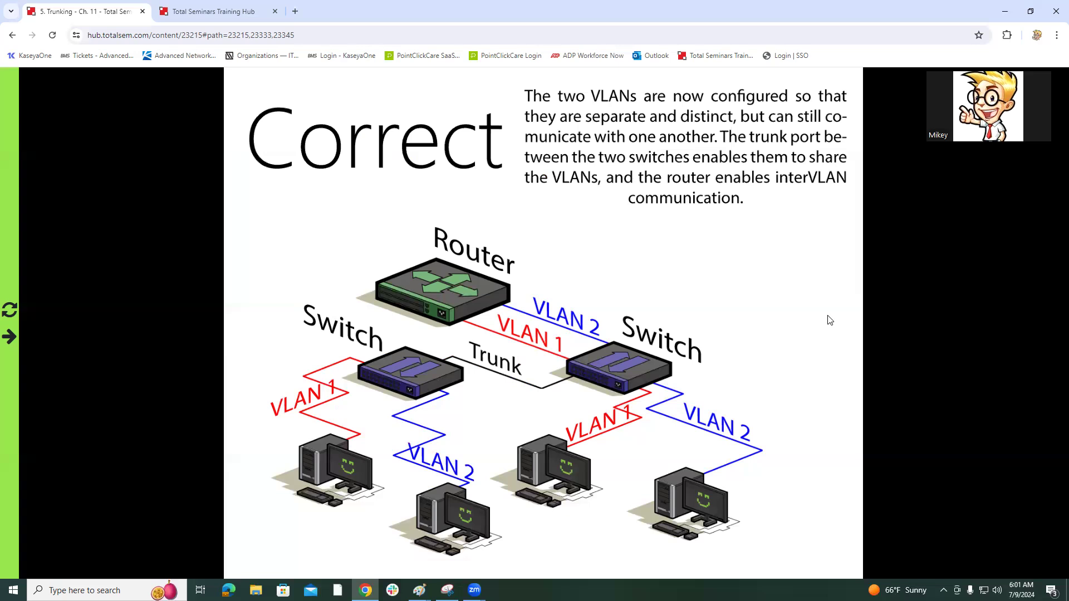
- Switch to the browser tab holding the NETGEAR managed-switch simulation
click(212, 11)
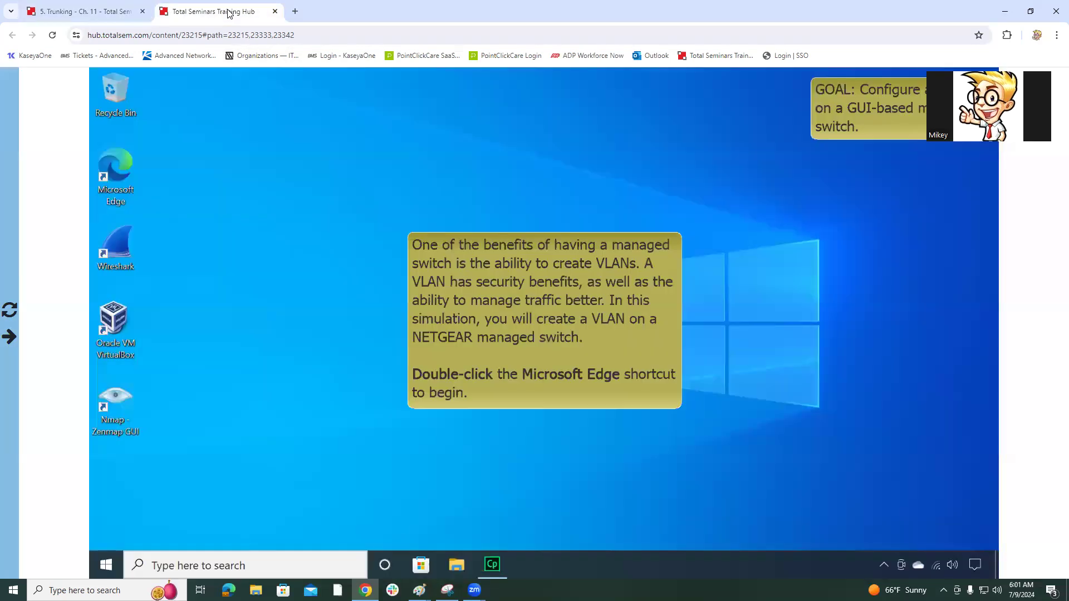
- Launch Edge in the simulation and load the switch page at 192.168.0.239
double_click(114, 167)
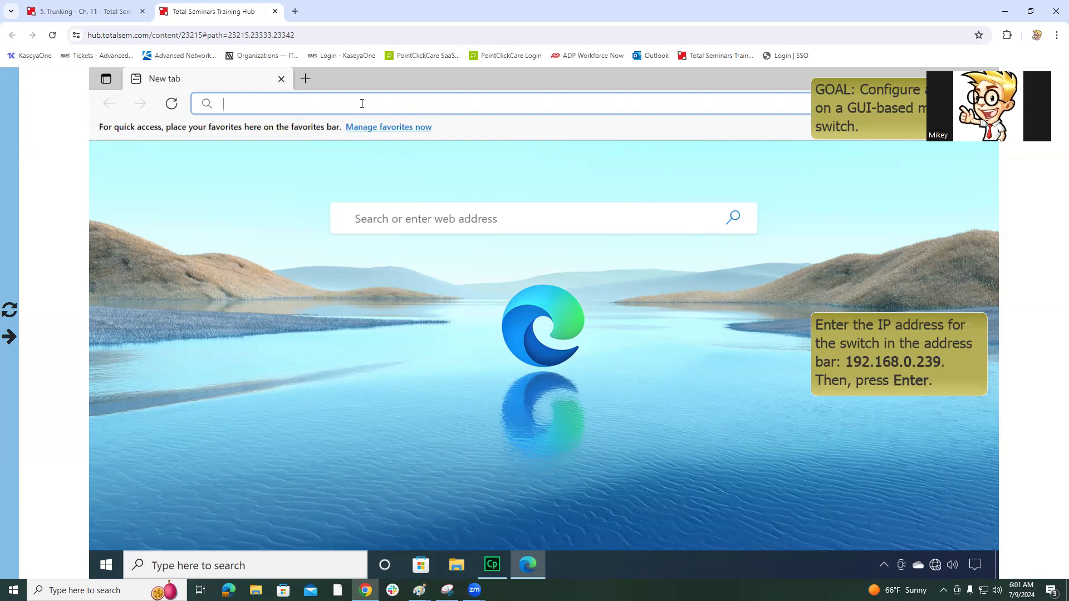
text(192.168.0.239)
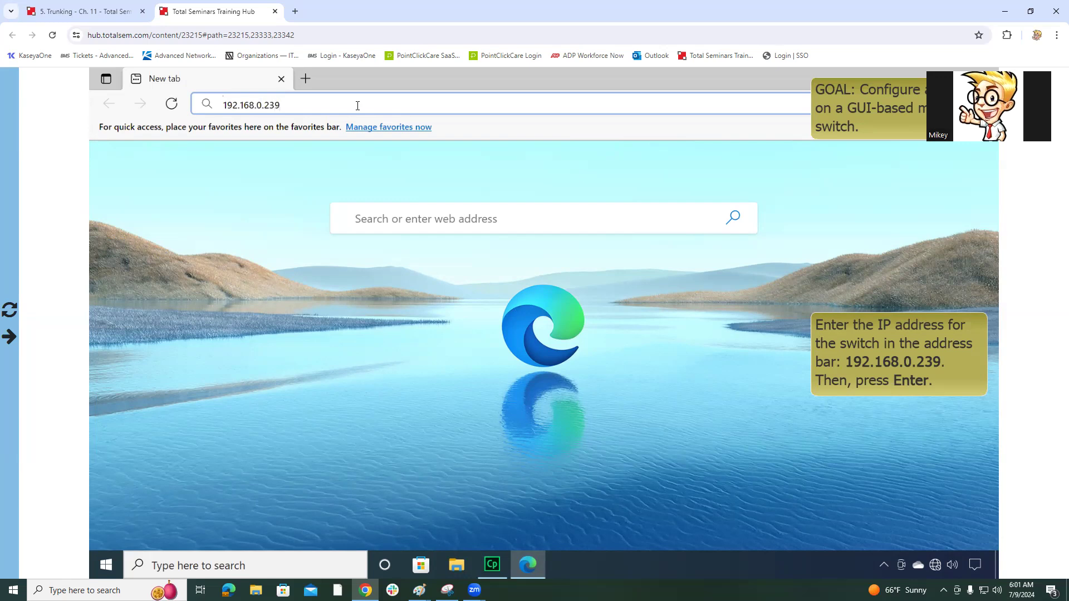
key(Enter)
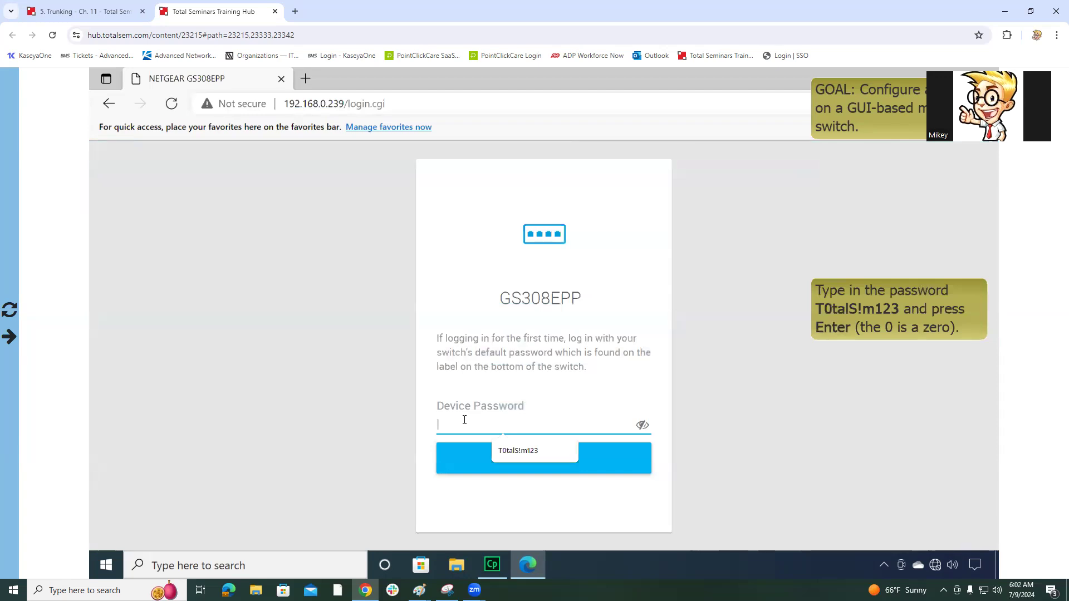
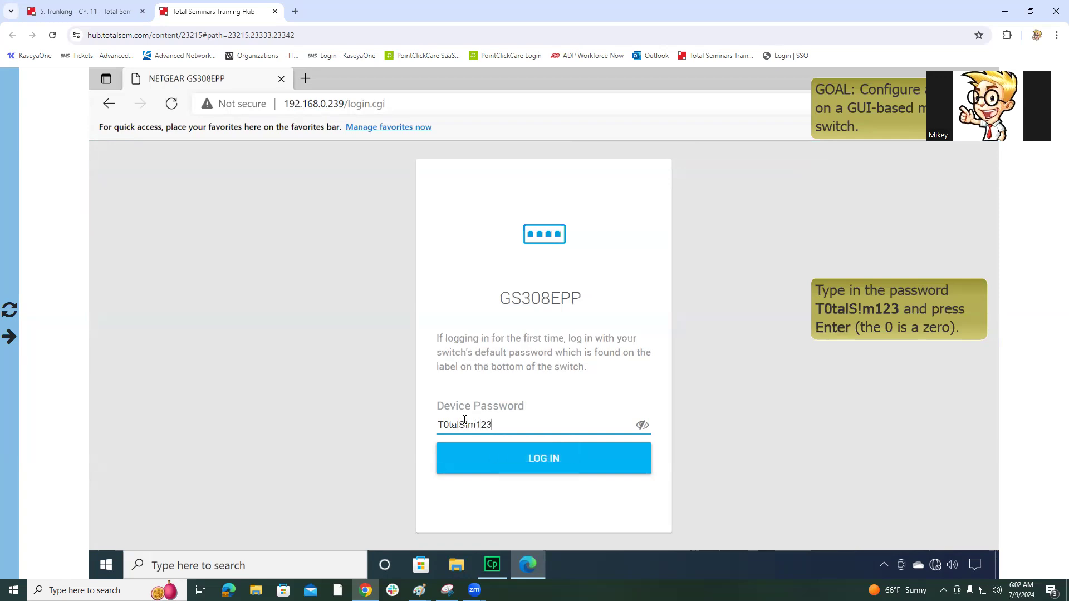
- Enter the device password and sign in to the NETGEAR GS308EPP switch
click(543, 458)
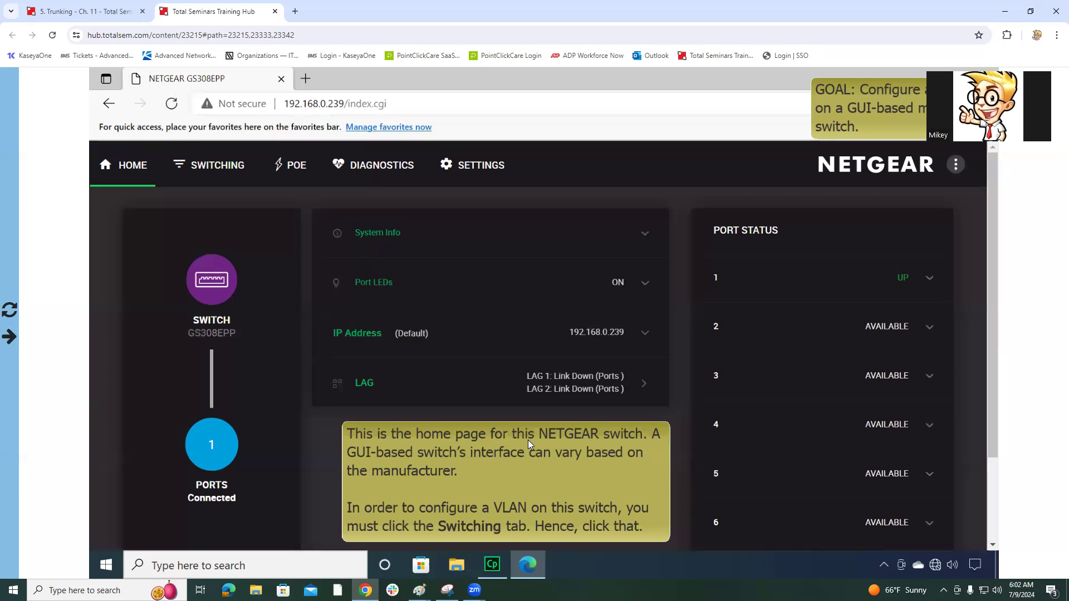
mouse_move(263, 420)
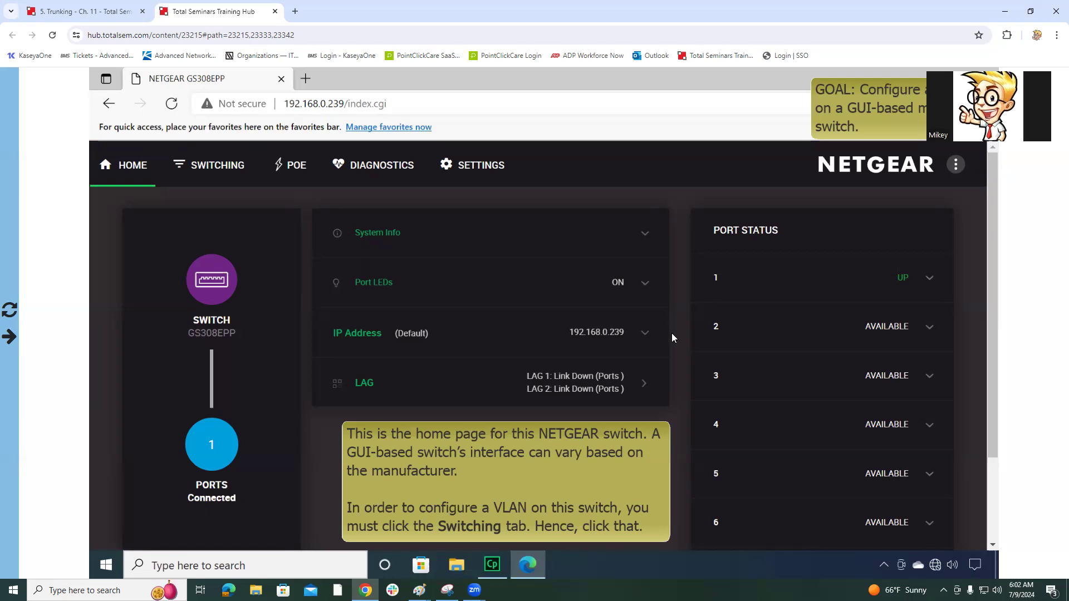
mouse_move(802, 277)
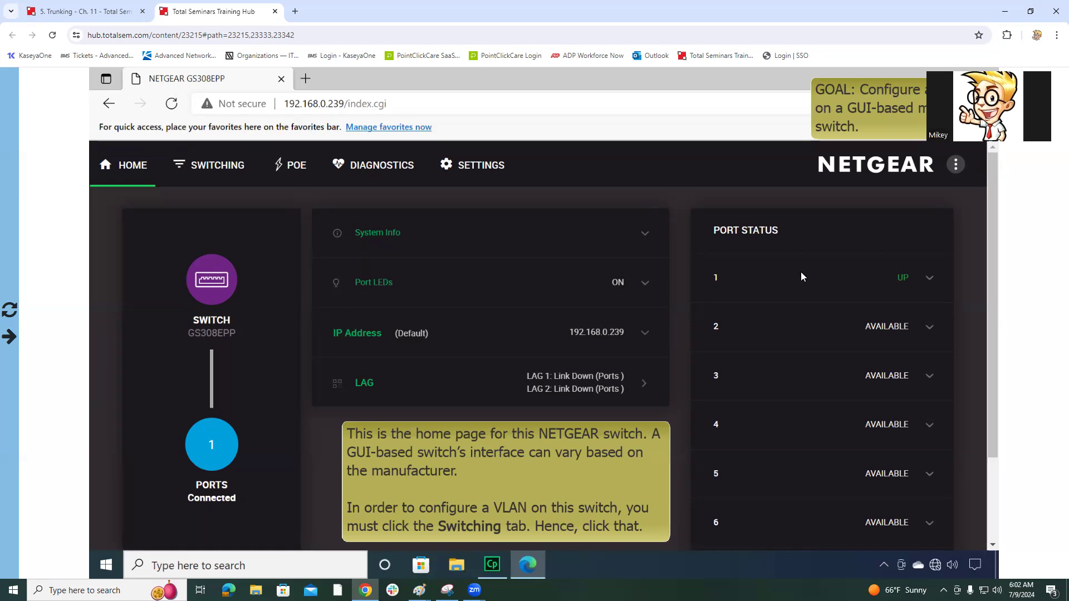
mouse_move(770, 328)
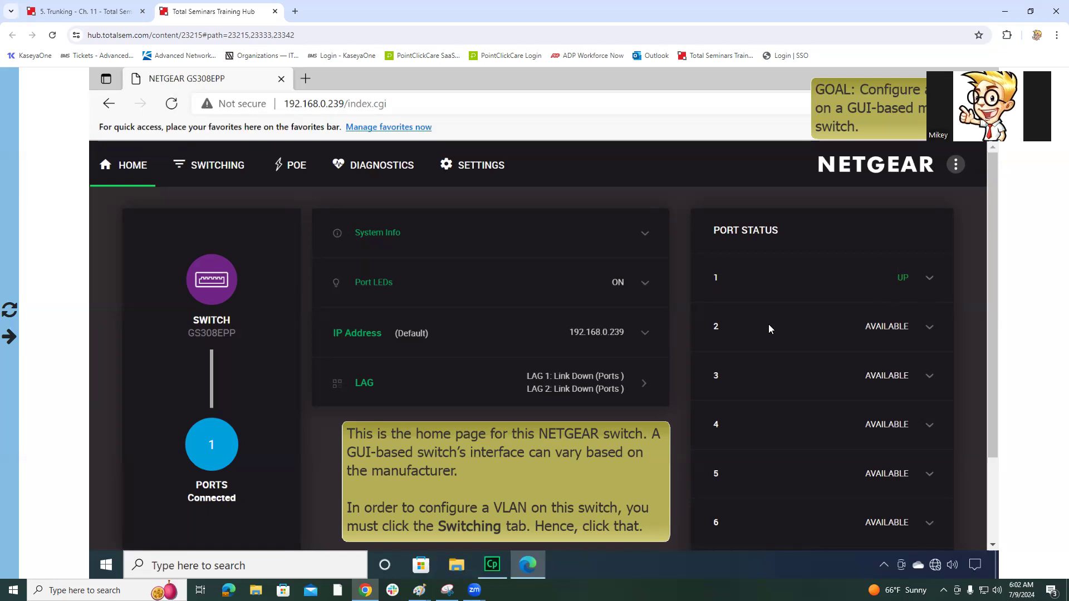
mouse_move(808, 271)
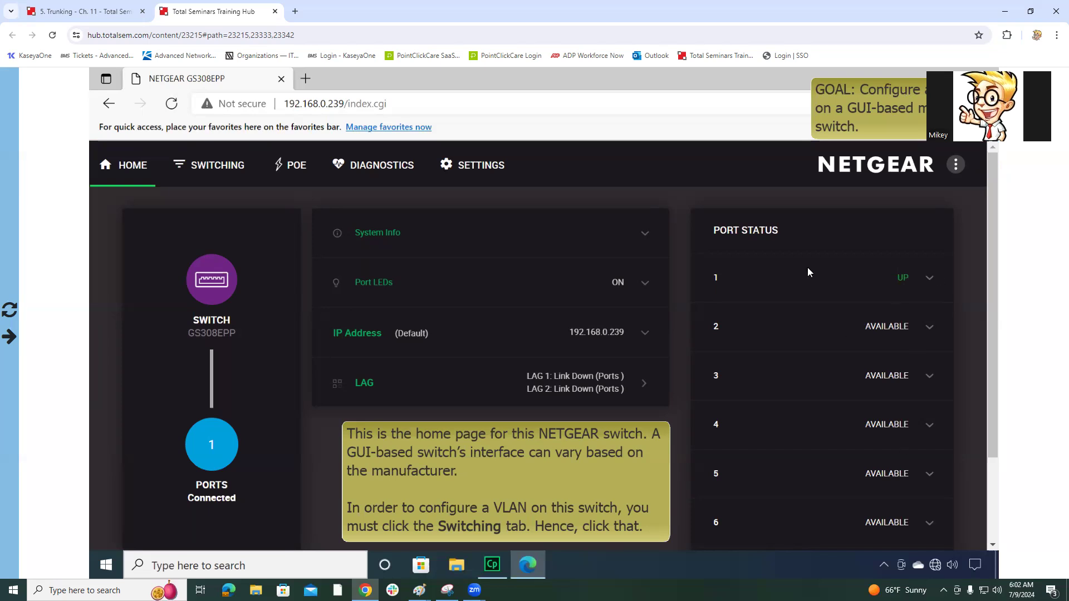
mouse_move(918, 405)
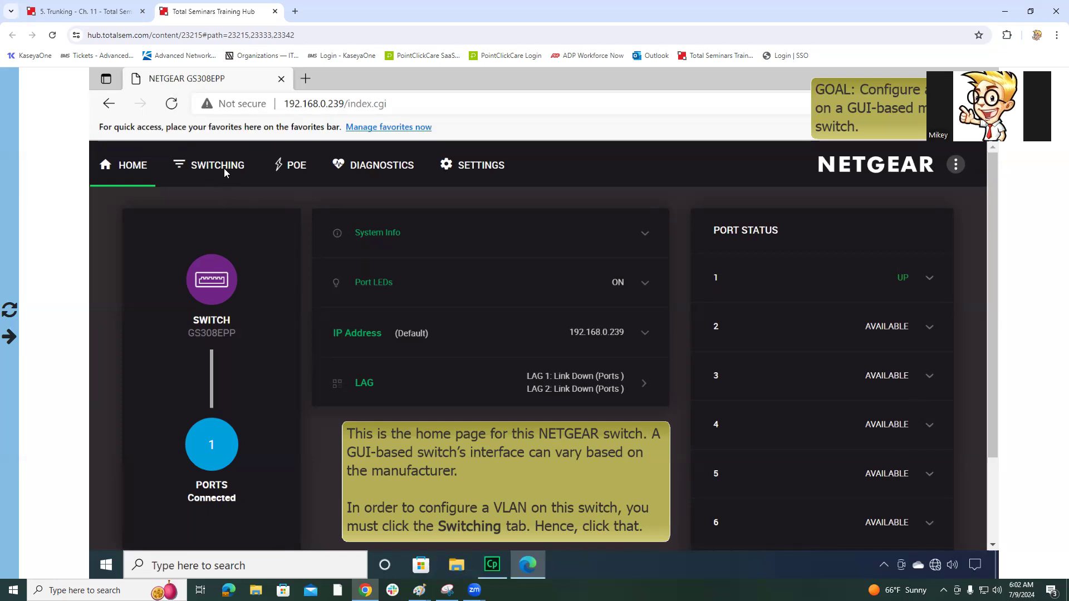
- Go to the switch's SWITCHING section, landing on Quality of Service
click(217, 165)
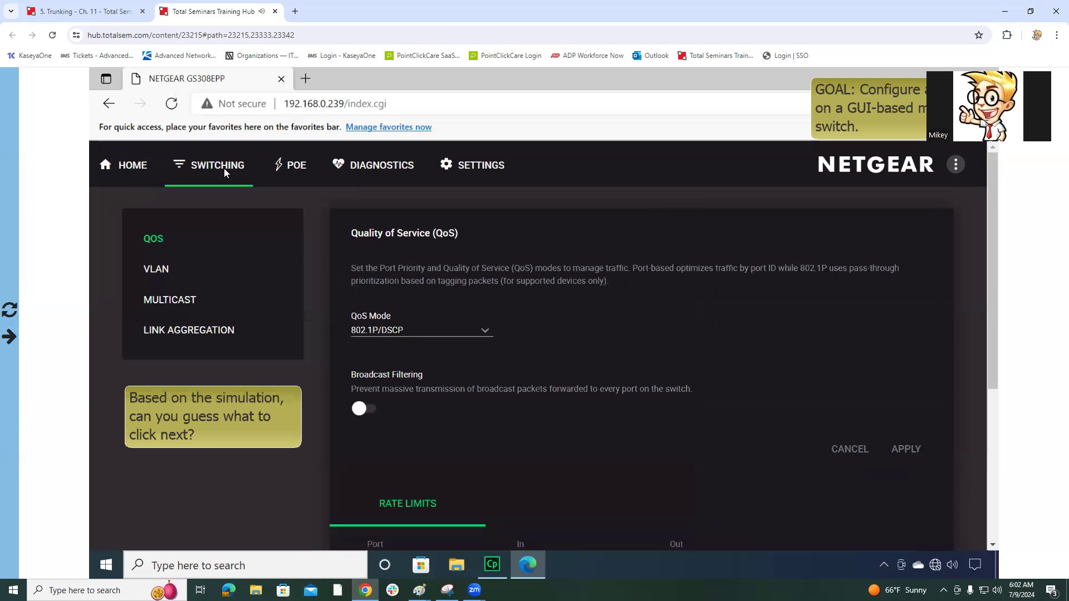
mouse_move(160, 273)
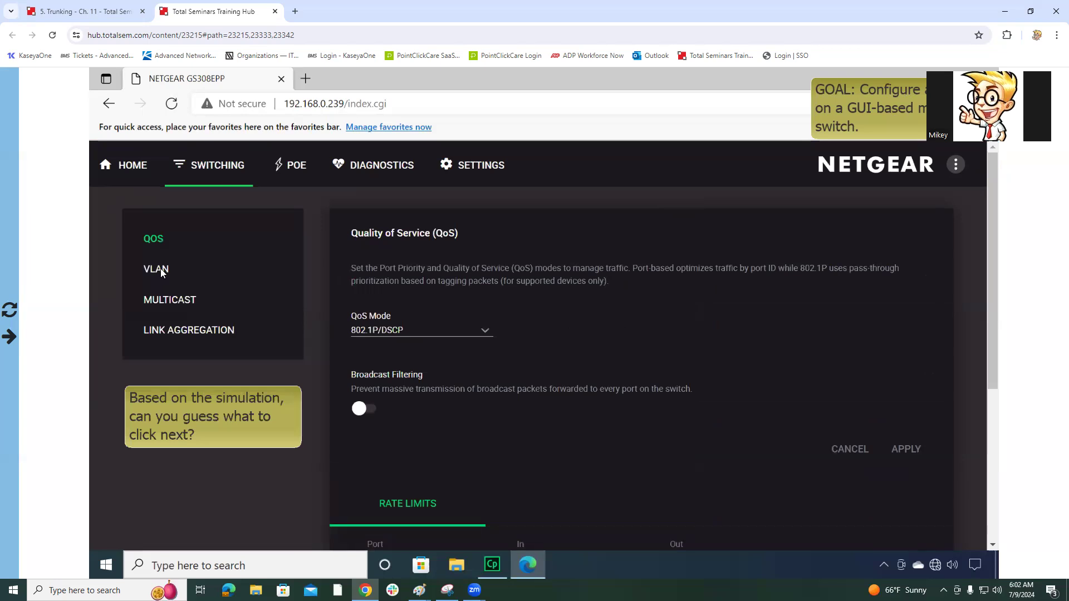
- Activate Basic Port-Based VLAN mode, accepting the warning that current VLAN settings are erased
click(156, 269)
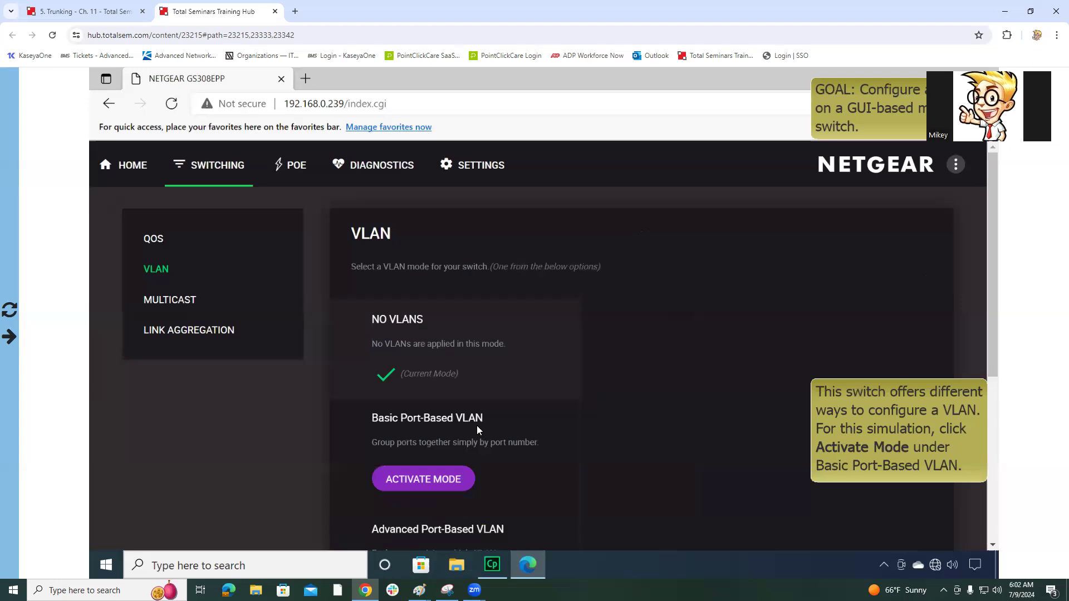
click(423, 479)
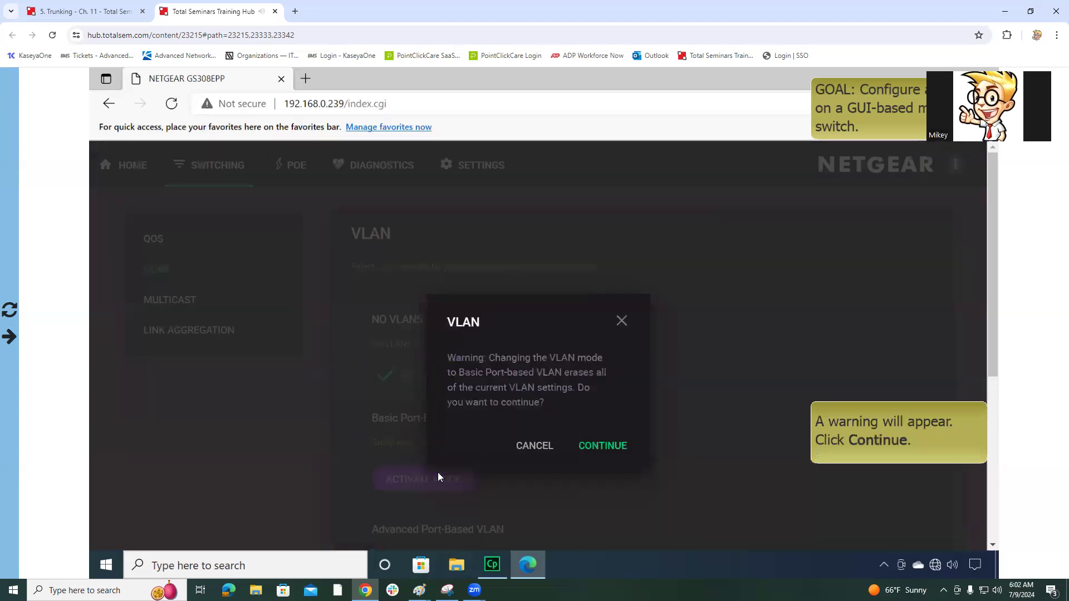
click(603, 445)
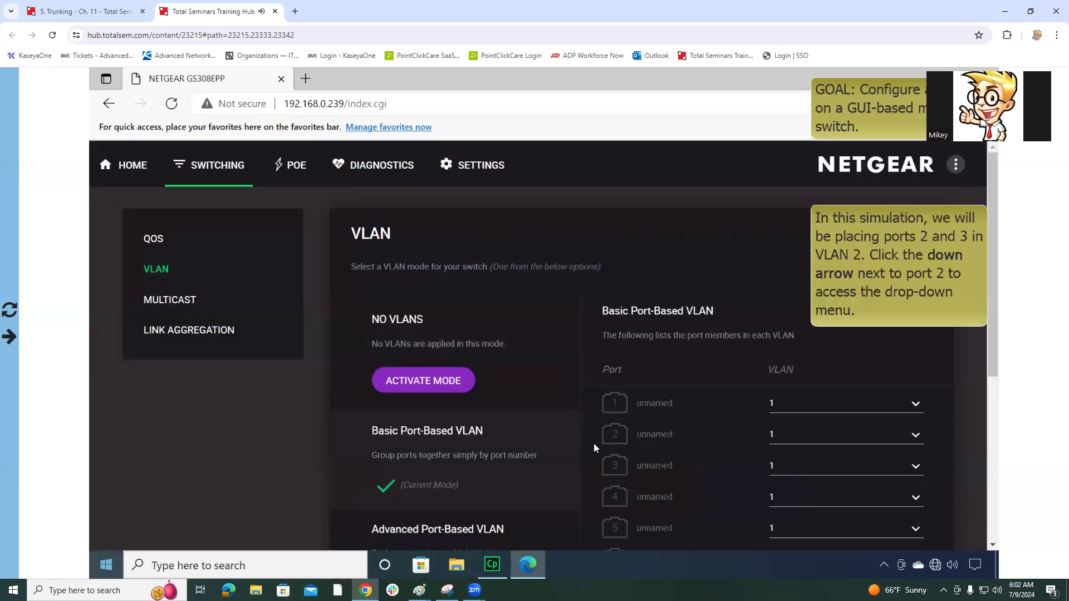
mouse_move(648, 441)
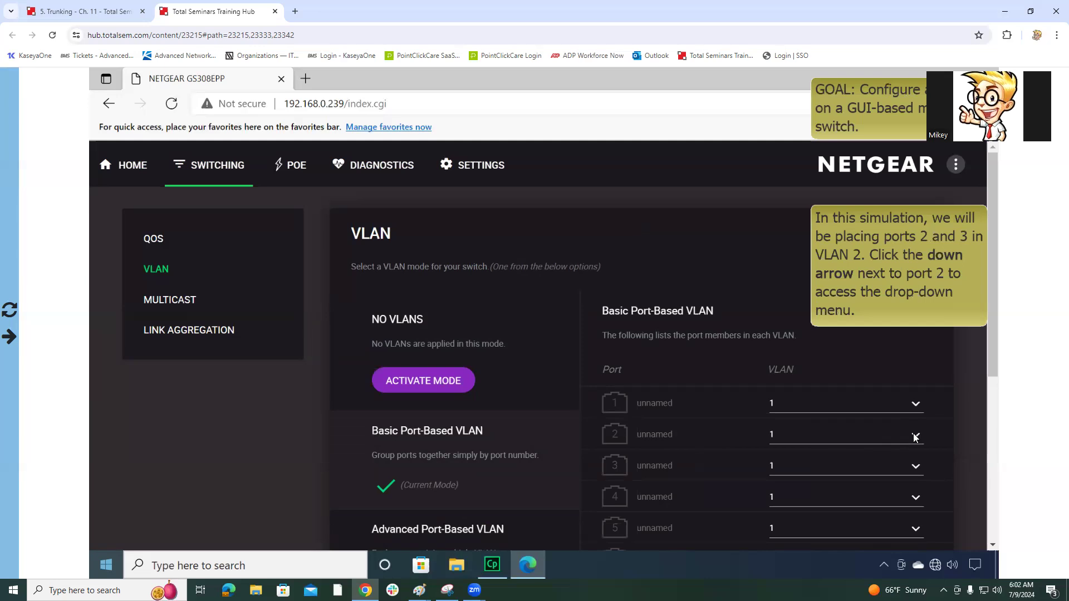
- Assign port 2 (and port 3) to VLAN 2 and apply the changes
click(915, 434)
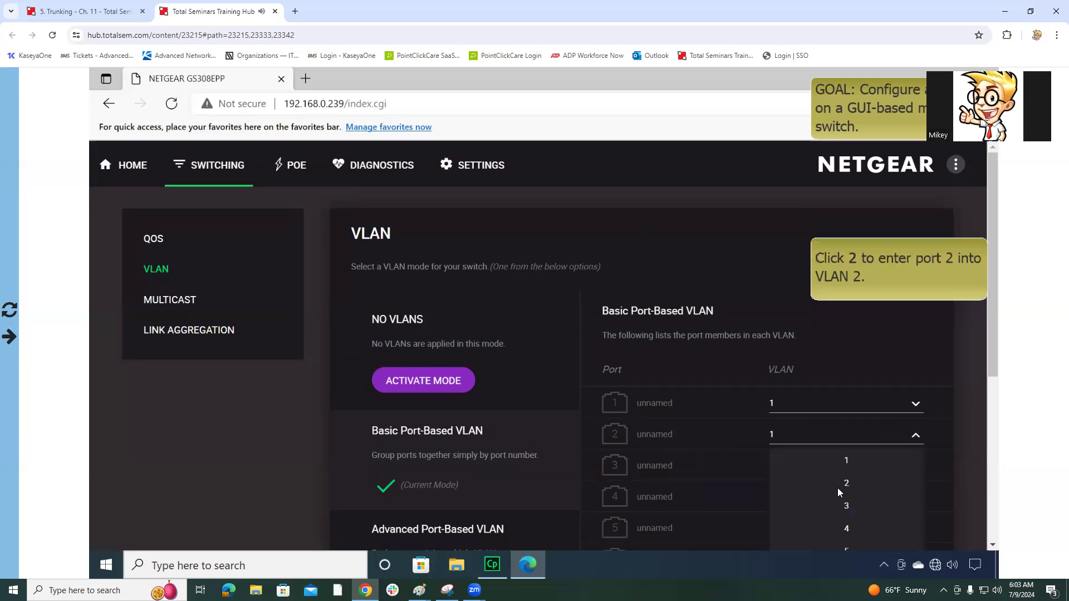
click(847, 482)
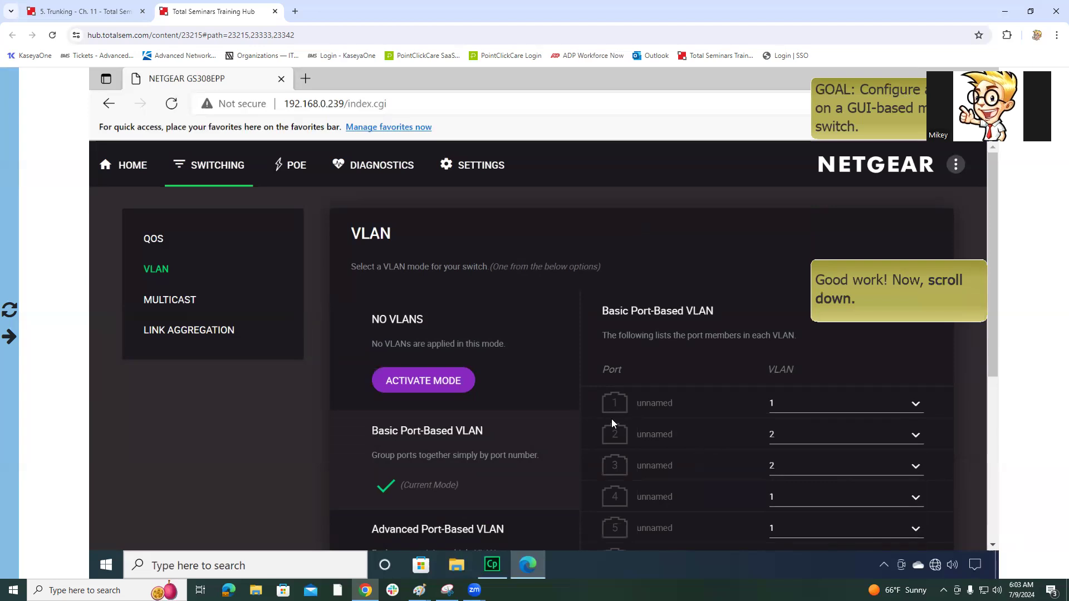
mouse_move(664, 454)
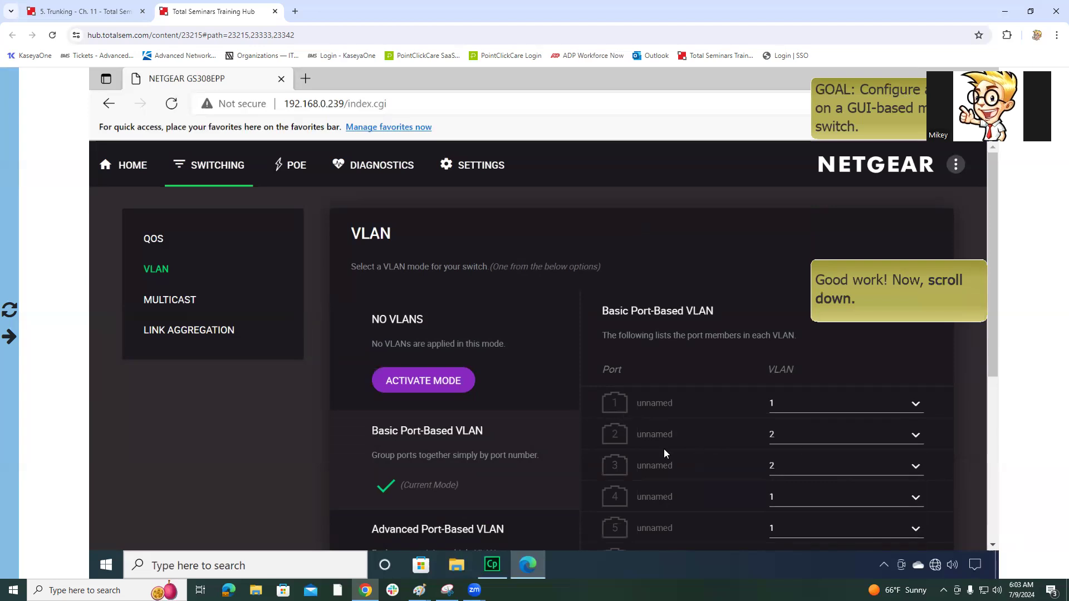
scroll(down, 3)
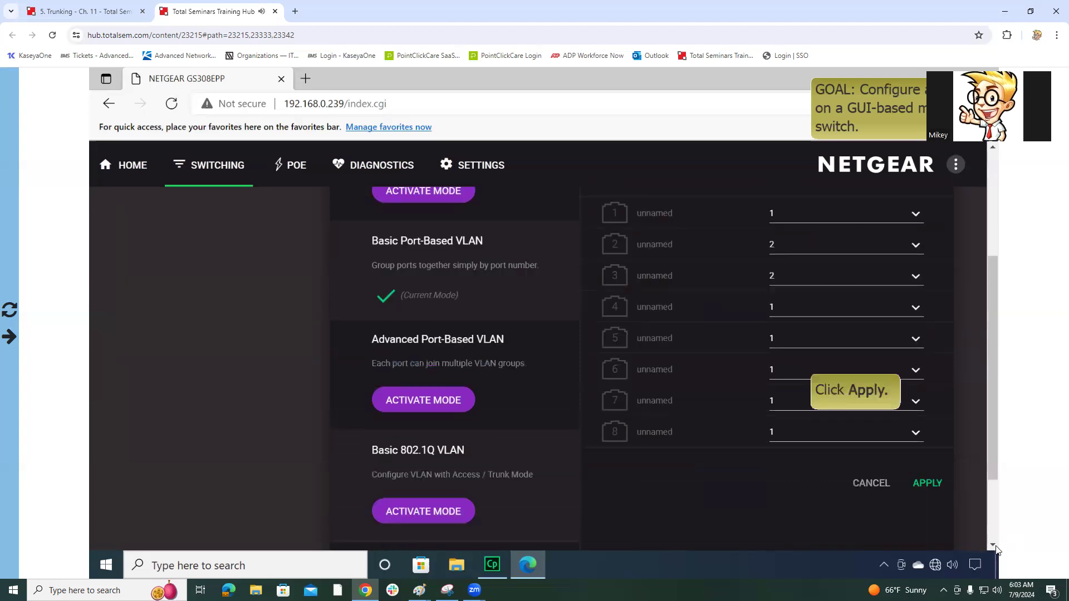
click(927, 482)
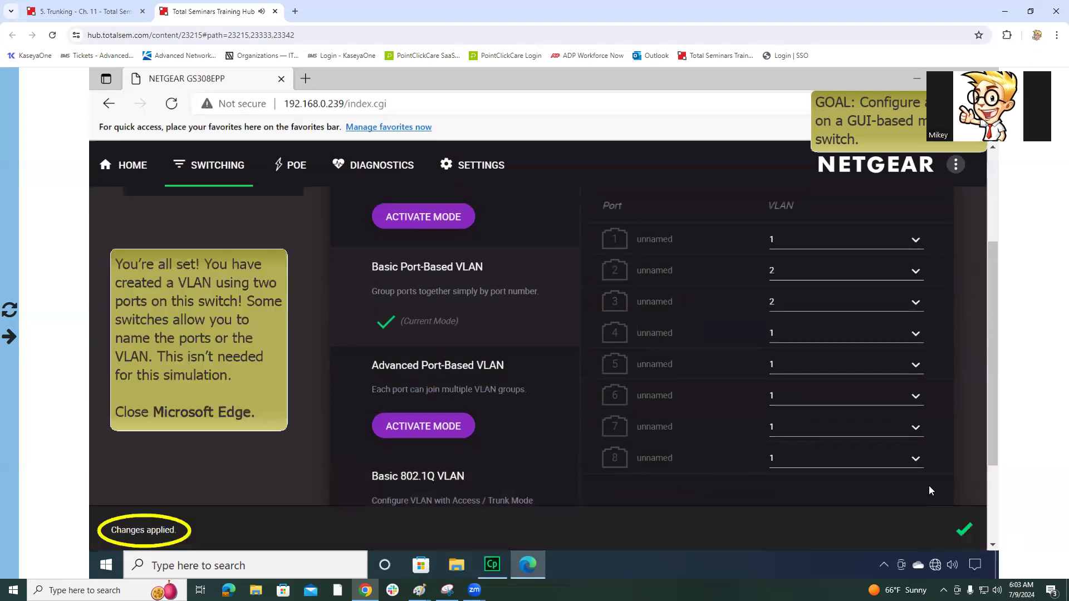